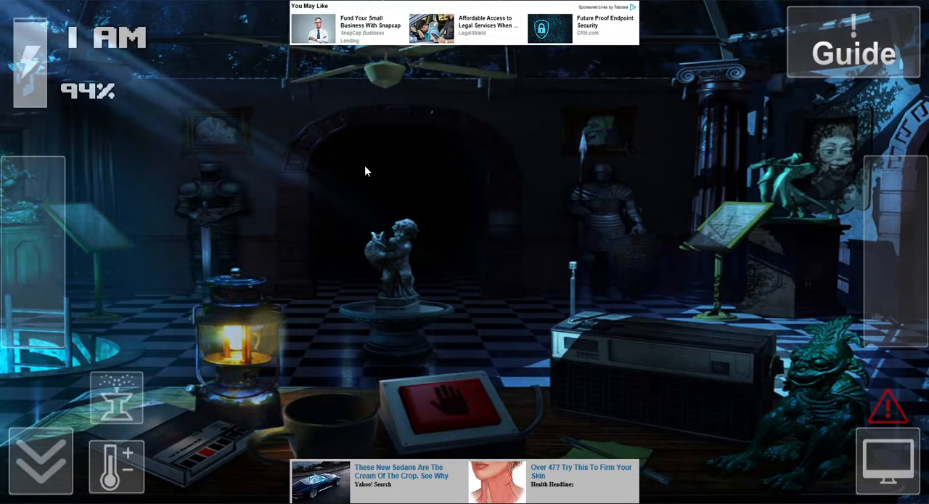
Step: Raise the camera monitor and watch the CAM 15 feed until the night ends
left_click(889, 459)
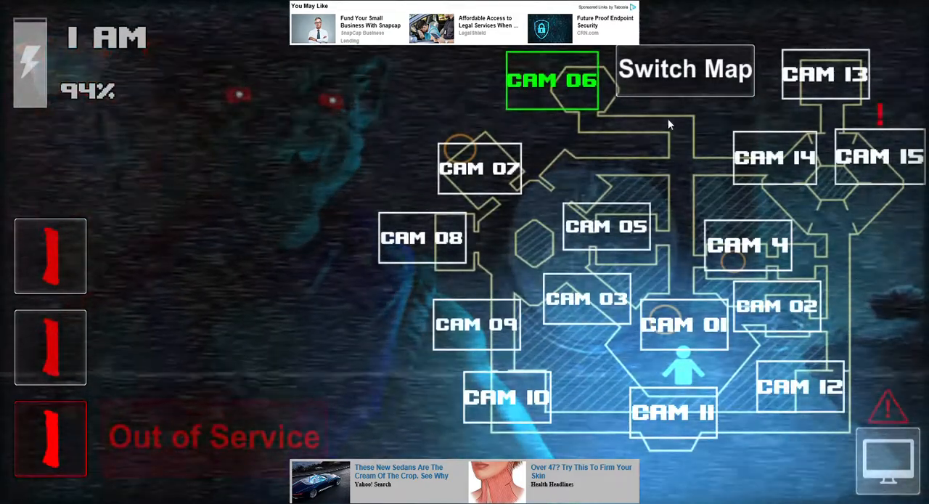
left_click(878, 156)
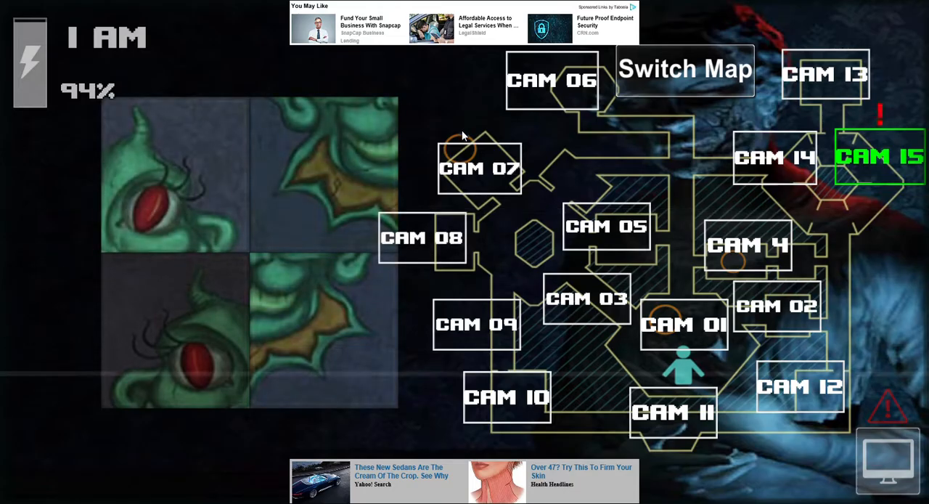
left_click(479, 168)
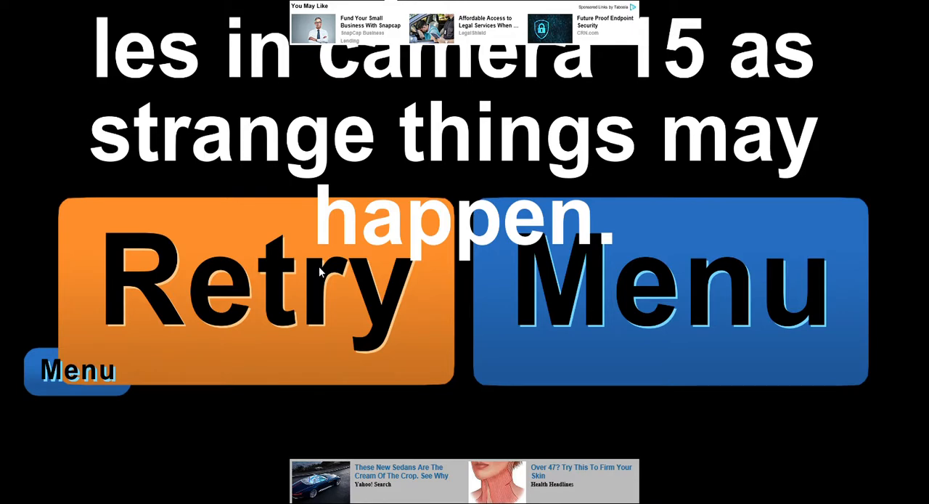
Step: Retry from the game-over screen to restart the night at 12 AM
left_click(254, 283)
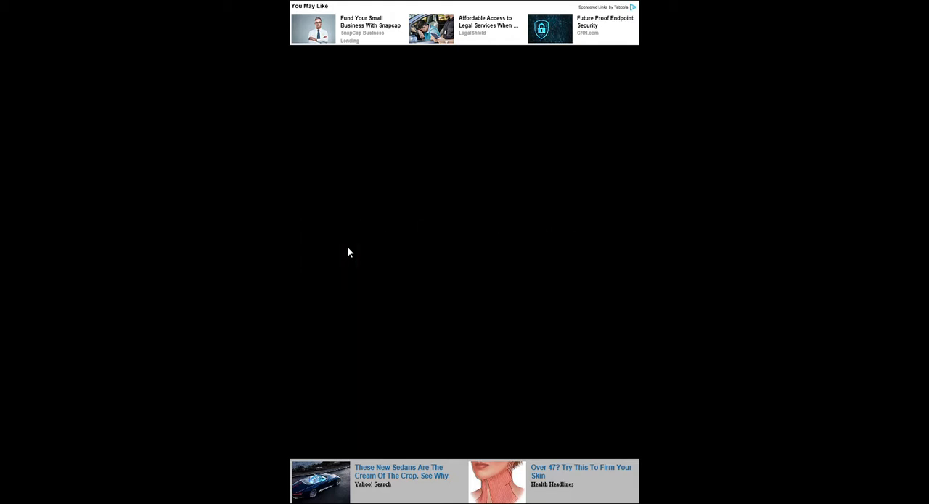
mouse_move(712, 118)
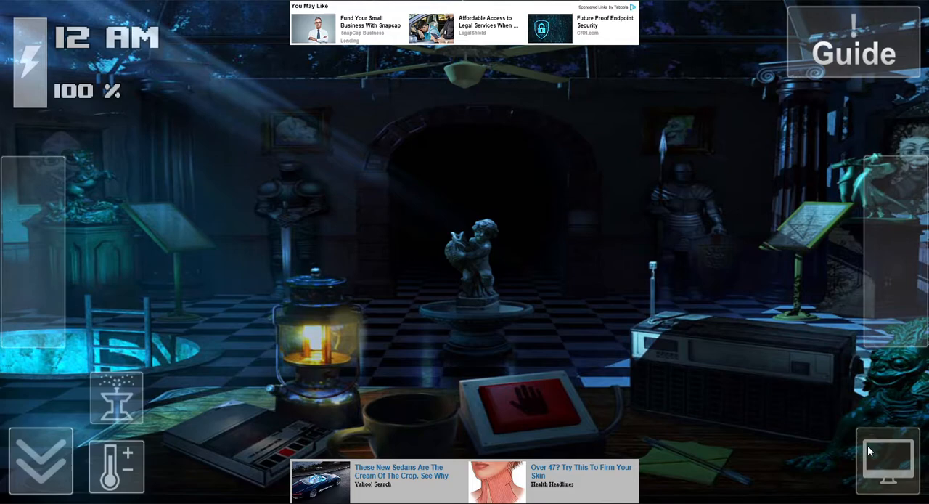
Step: Raise the monitor and cycle through CAM 11, CAM 01 and CAM 06, ending on CAM 13 with the clowns
left_click(888, 458)
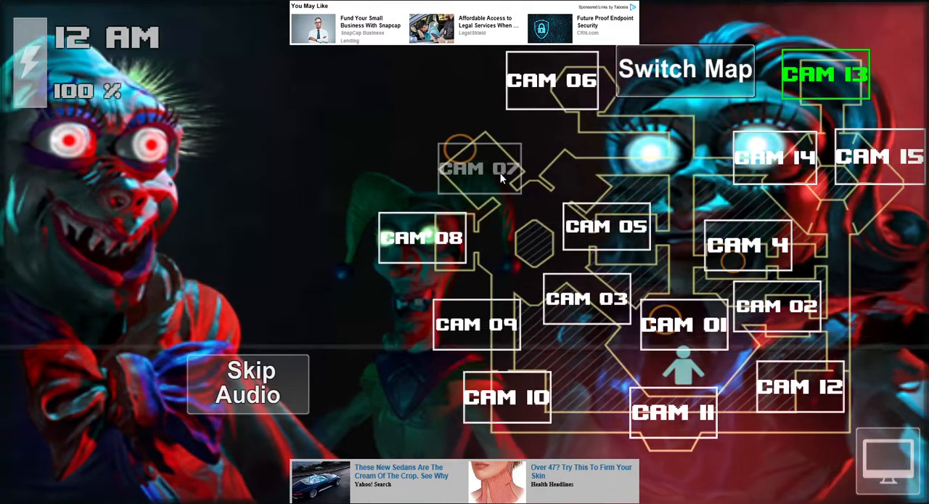
left_click(671, 412)
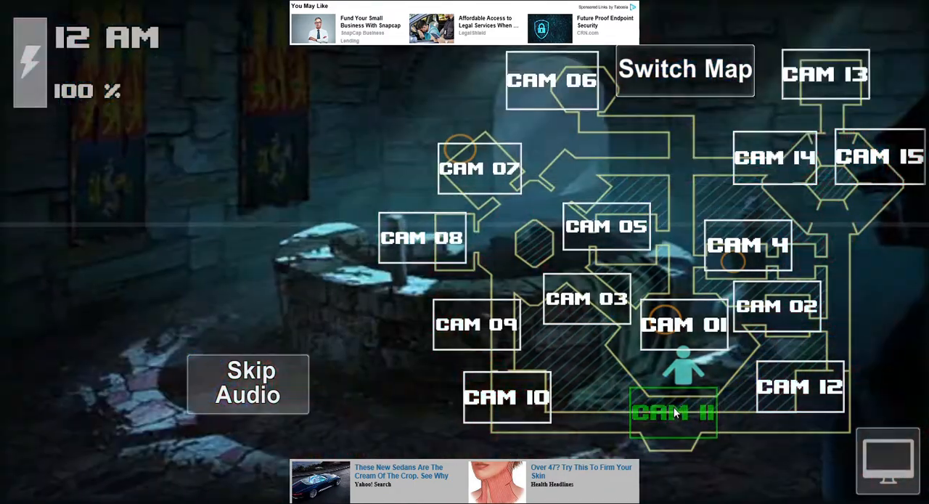
left_click(683, 325)
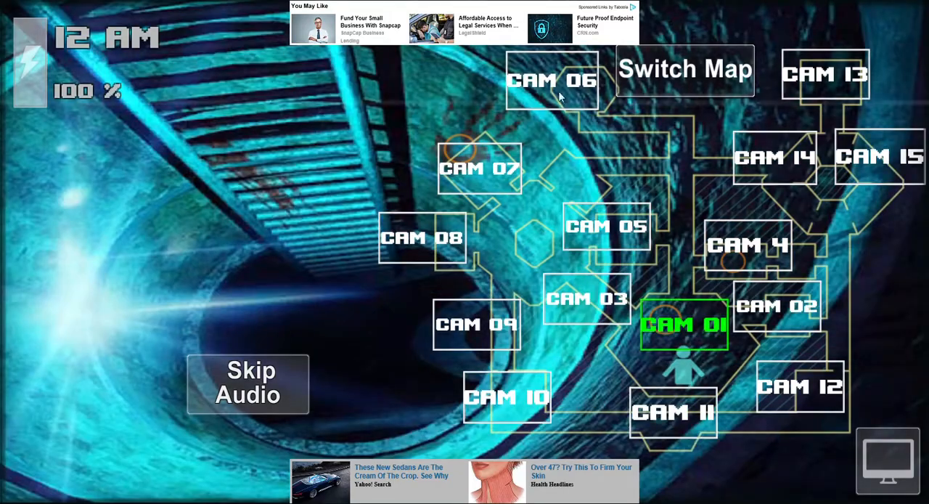
left_click(552, 80)
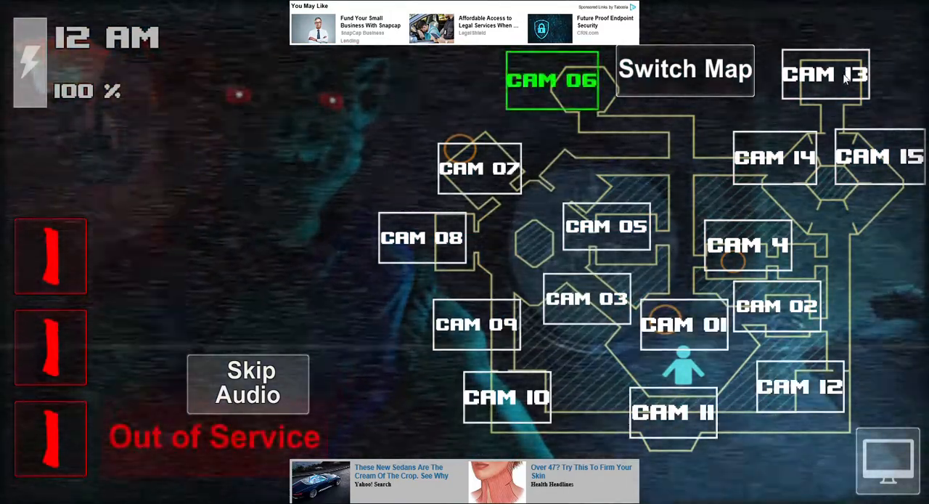
left_click(824, 74)
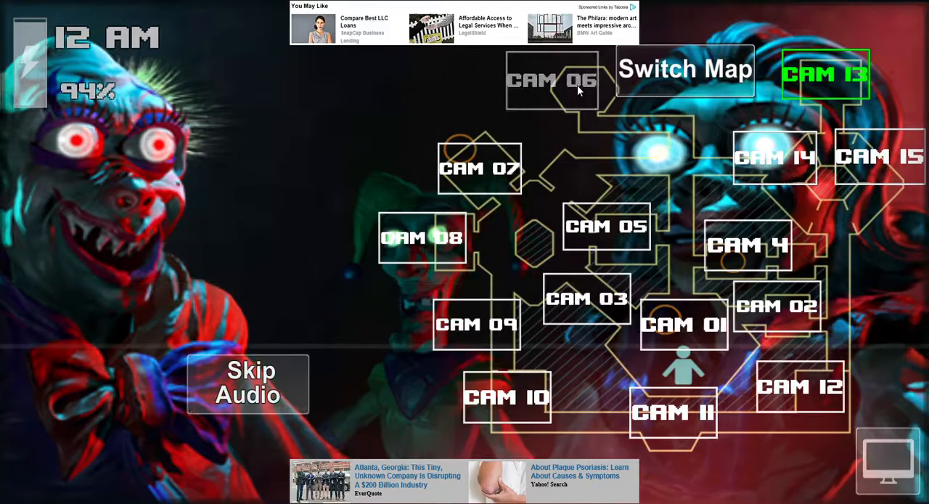
left_click(551, 79)
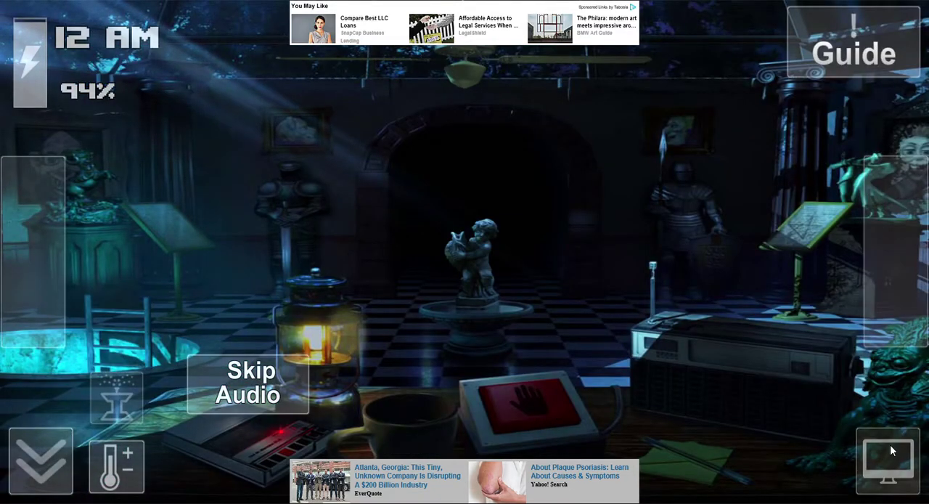
left_click(889, 450)
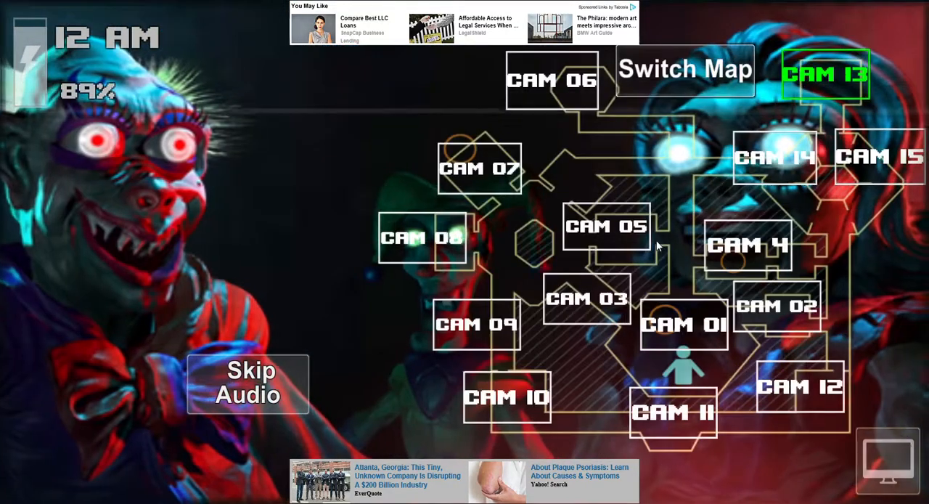
Step: Flip between the CAM 15, CAM 06 and CAM 13 feeds, landing back on CAM 13
left_click(552, 80)
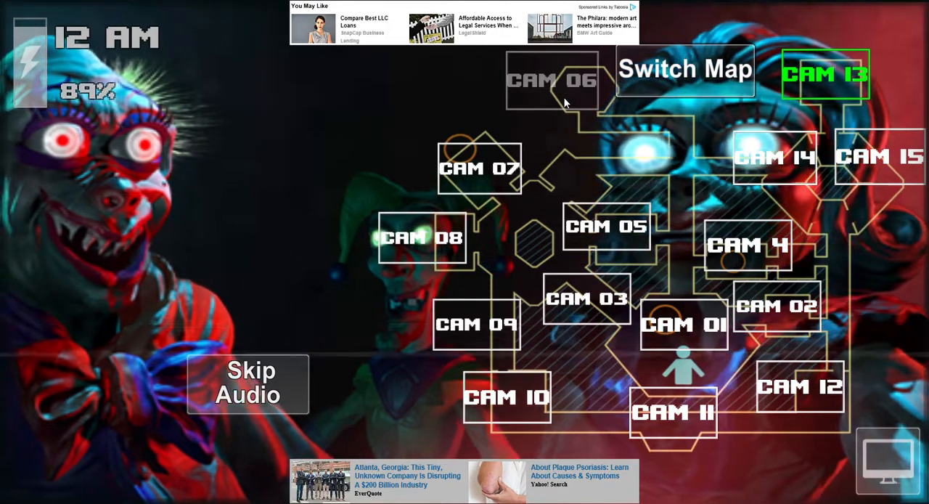
left_click(879, 157)
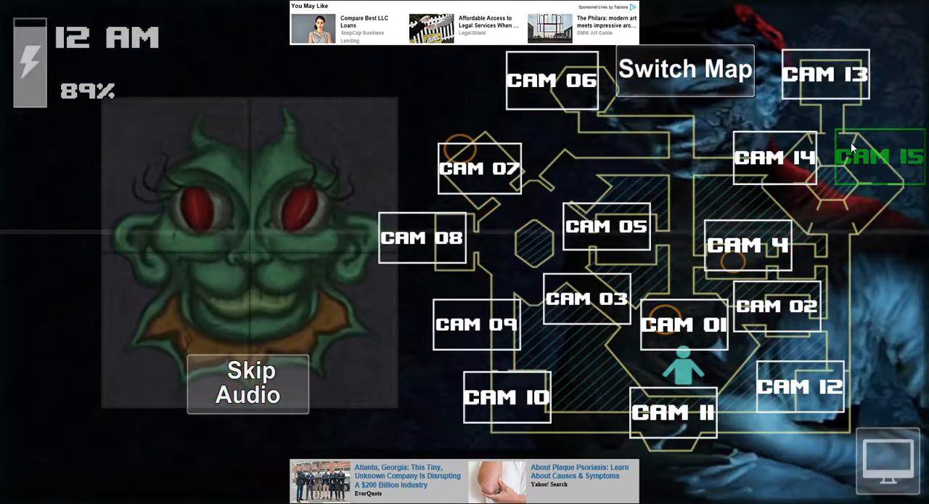
left_click(552, 80)
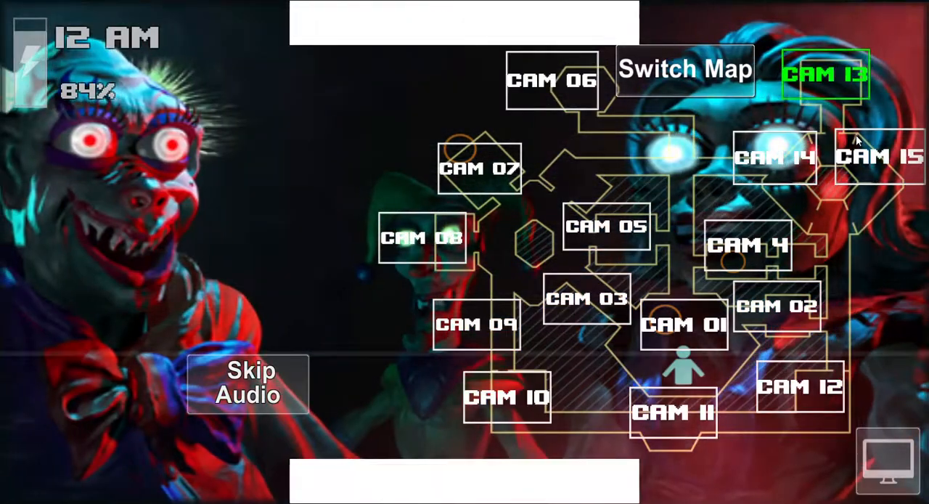
left_click(879, 158)
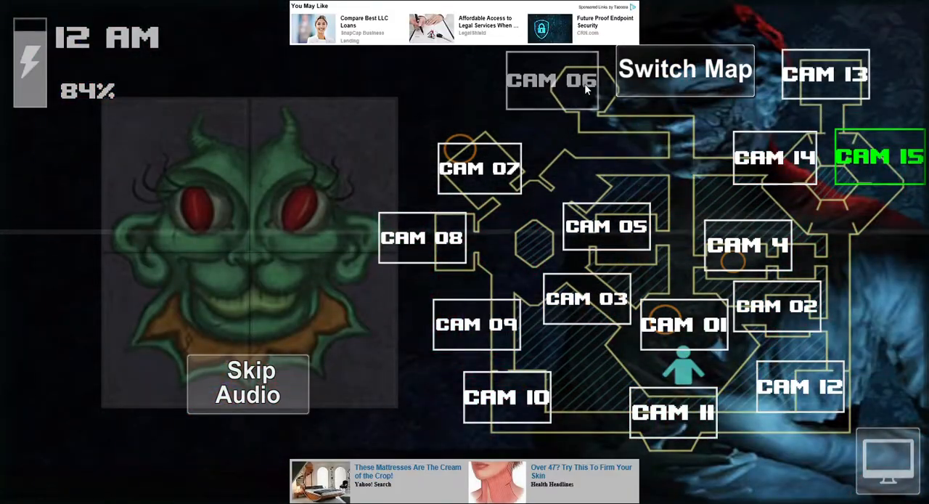
left_click(552, 80)
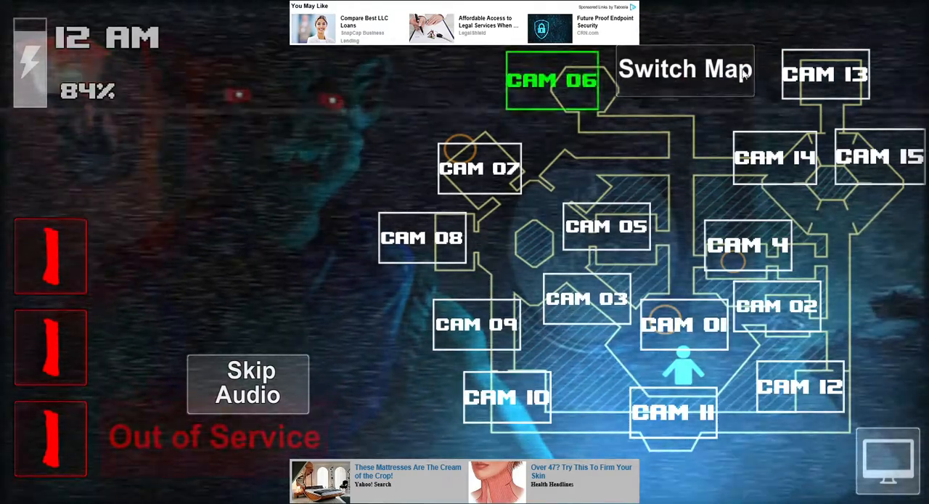
left_click(825, 74)
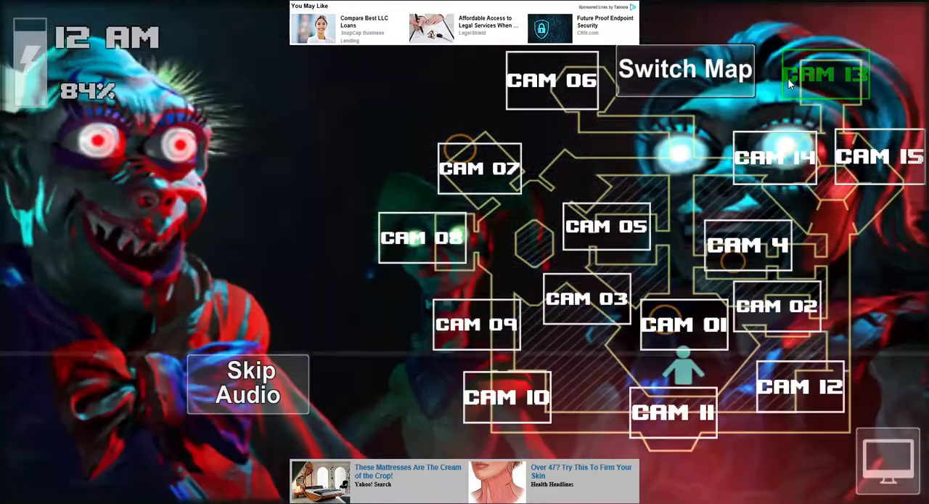
left_click(879, 157)
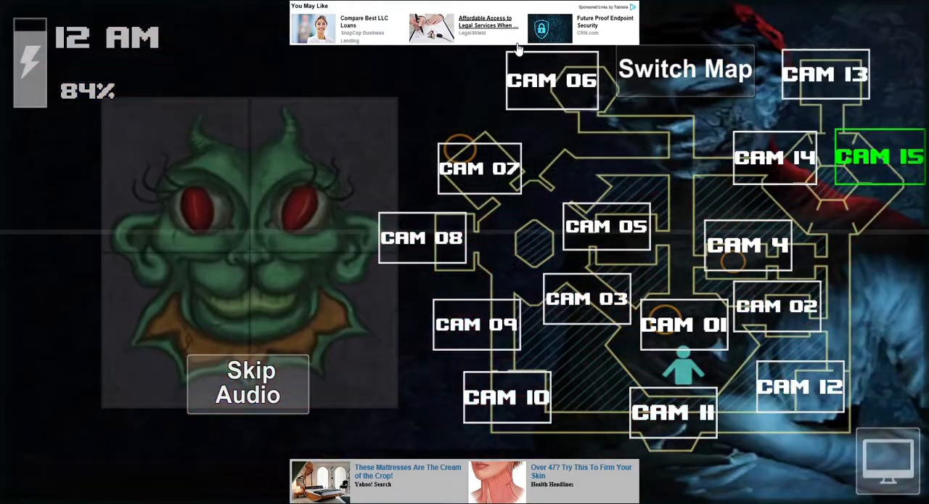
left_click(825, 73)
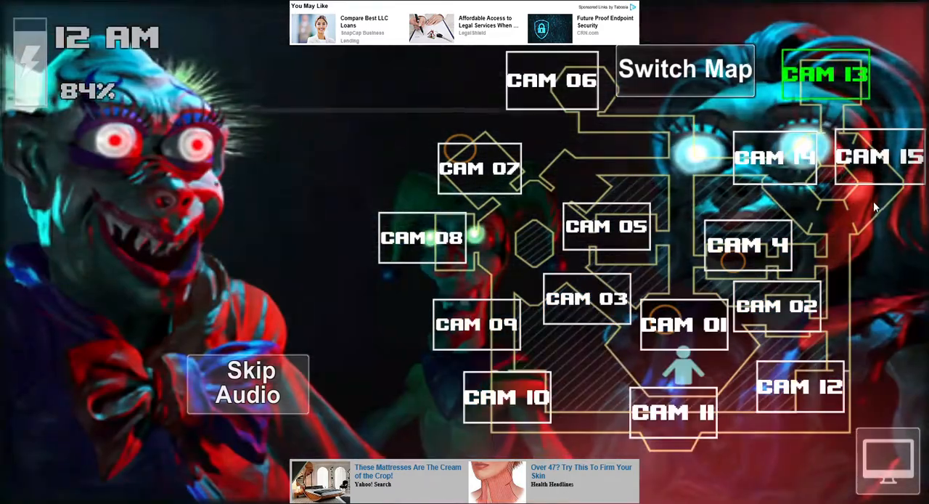
Step: Check CAM 15 once more, then alternate between CAM 06 and CAM 13 several times
left_click(879, 157)
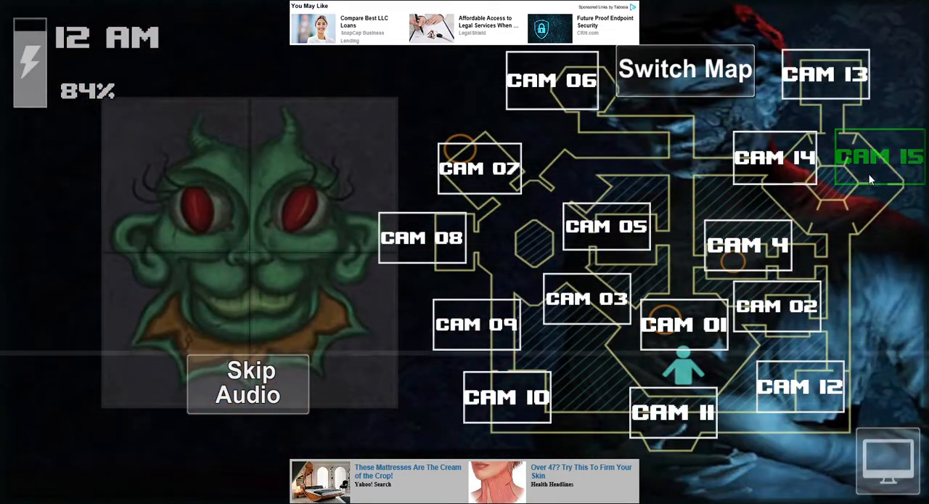
left_click(551, 80)
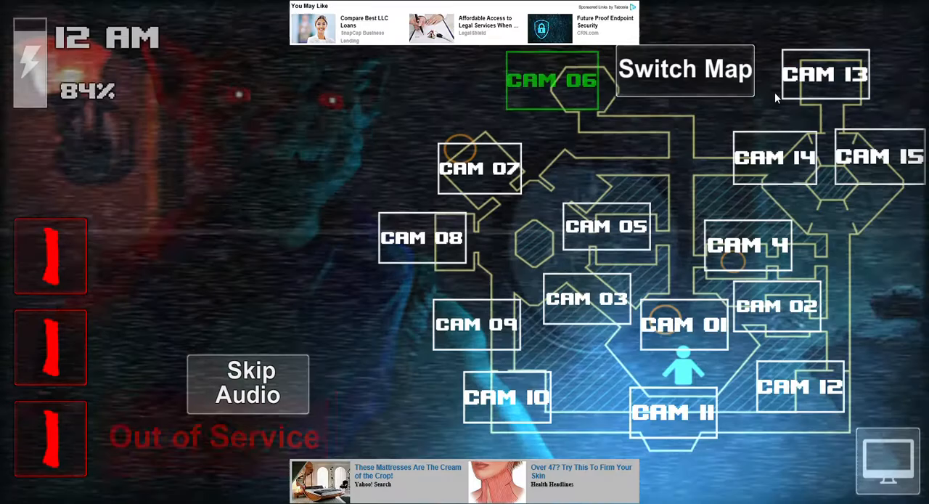
left_click(825, 74)
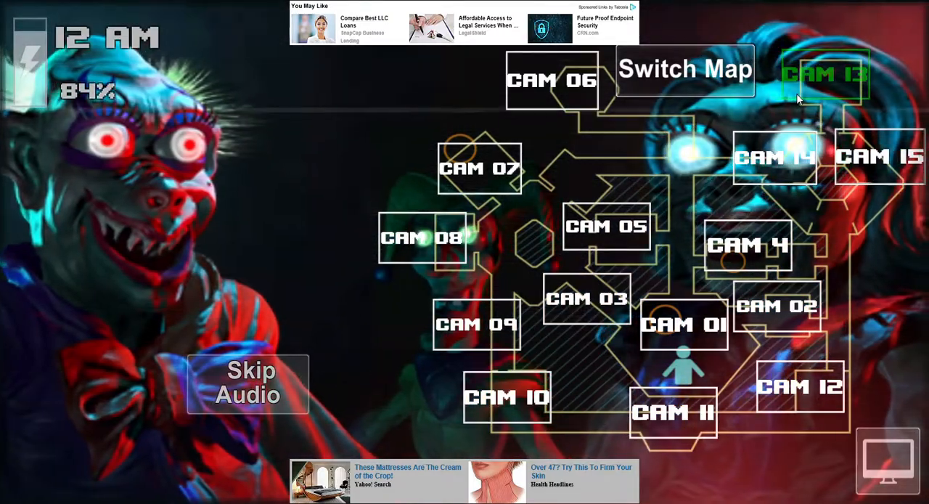
left_click(552, 80)
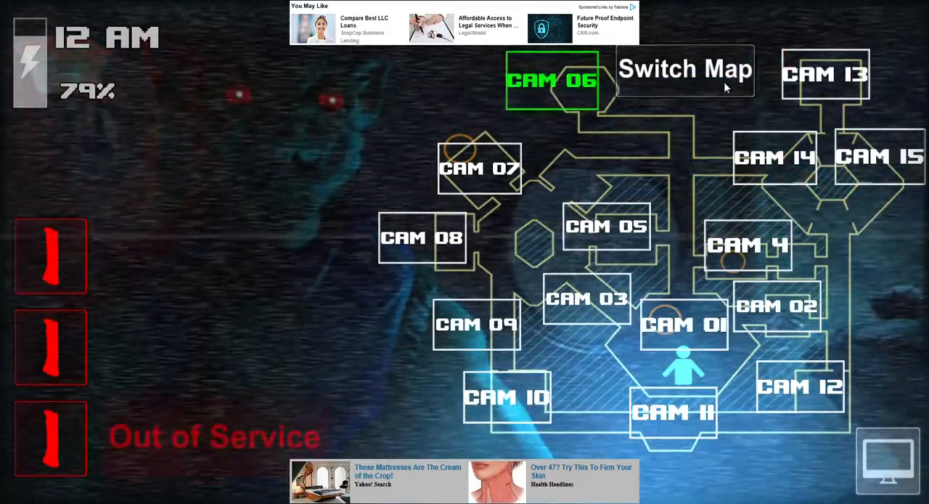
left_click(825, 74)
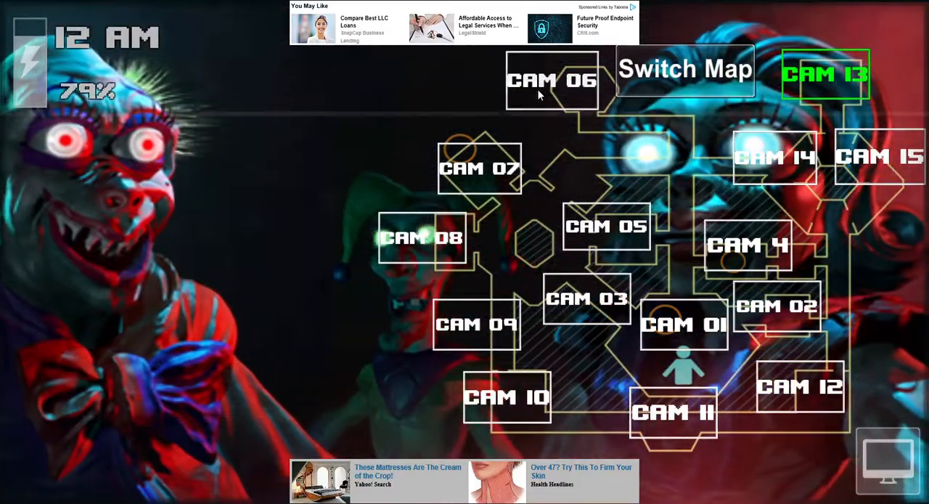
left_click(552, 80)
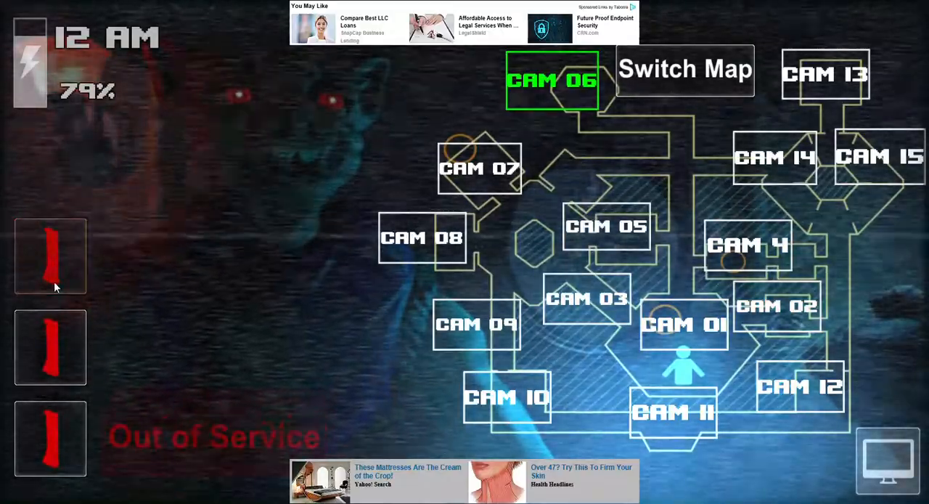
mouse_move(86, 308)
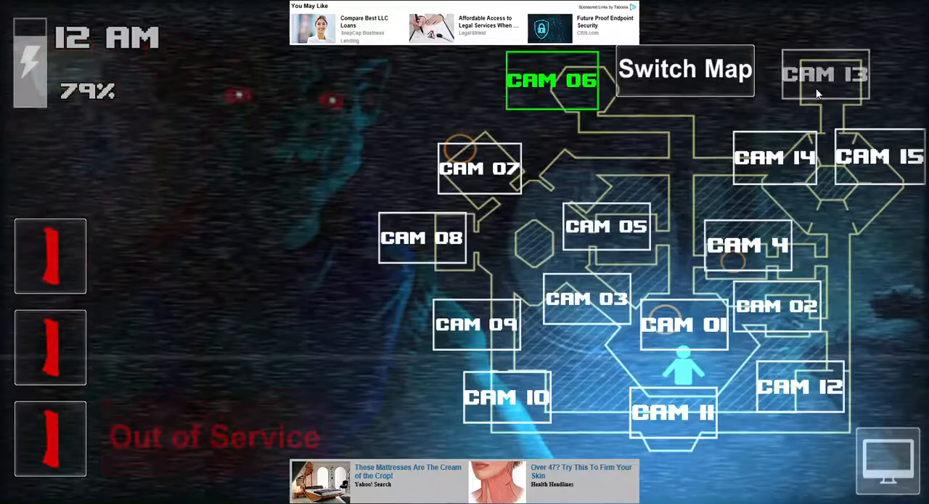
left_click(826, 75)
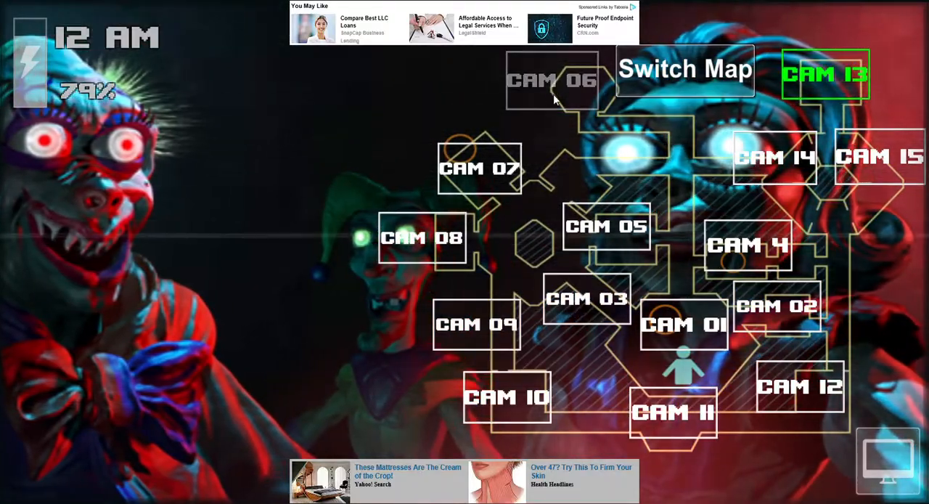
left_click(552, 80)
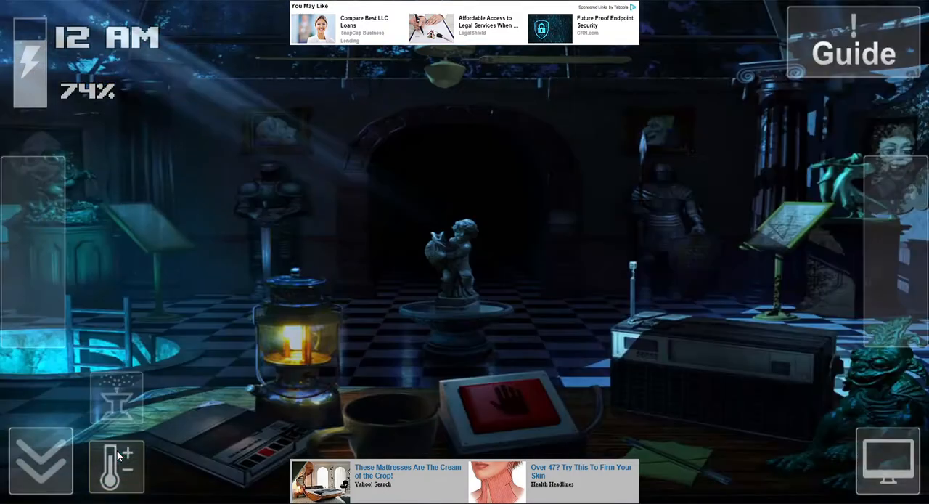
left_click(888, 458)
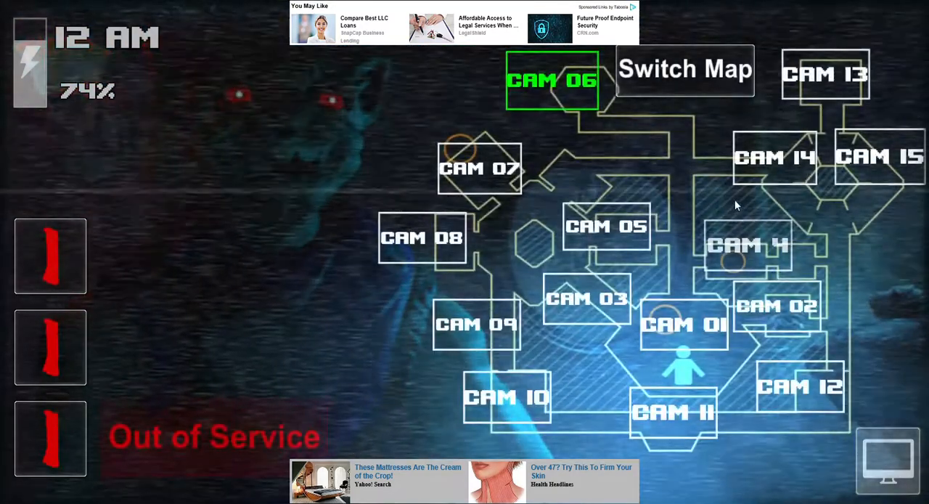
left_click(825, 74)
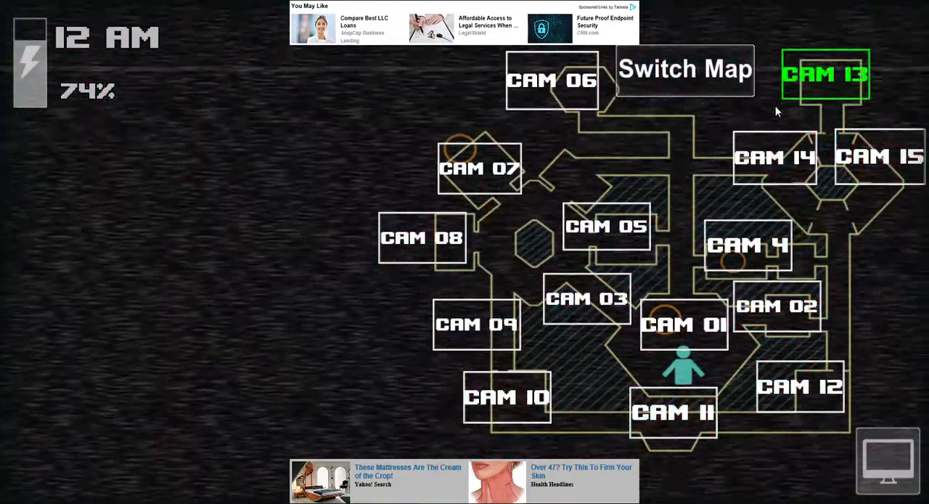
left_click(551, 80)
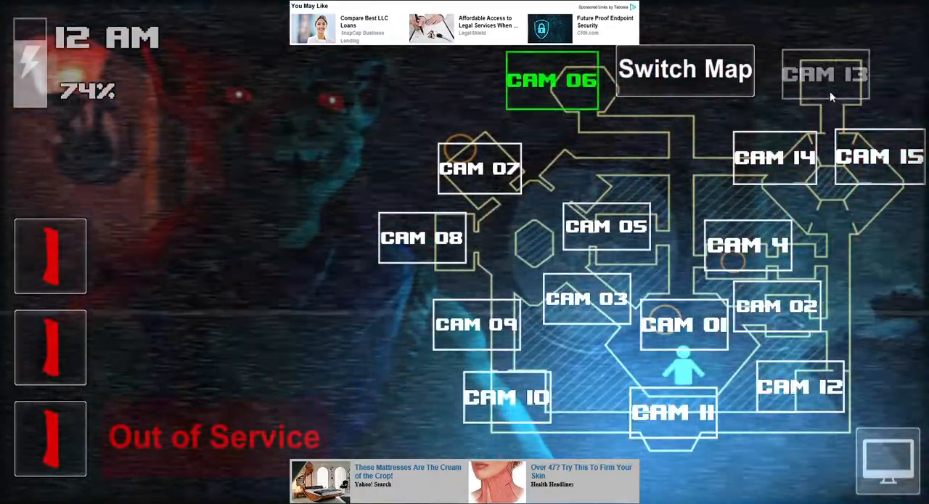
left_click(880, 156)
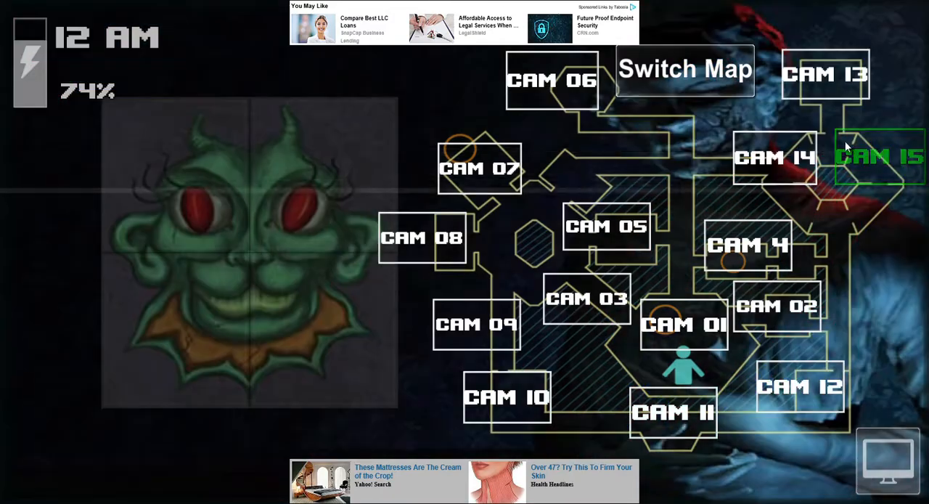
left_click(826, 75)
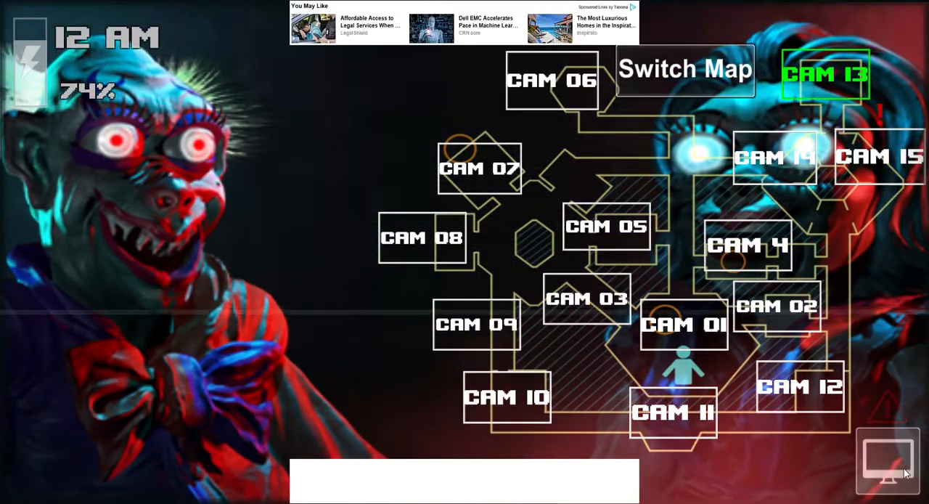
Step: Lower the camera monitor and hide under the desk until the night ends
left_click(889, 460)
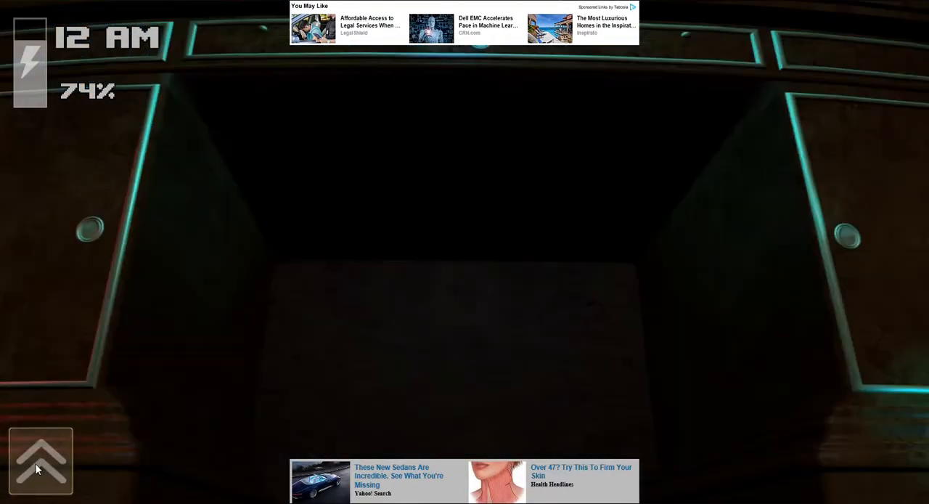
mouse_move(714, 284)
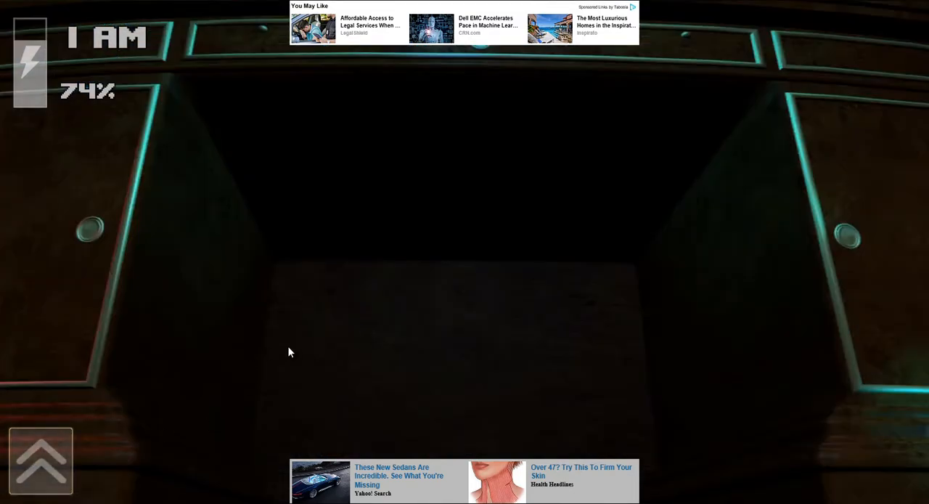
mouse_move(471, 322)
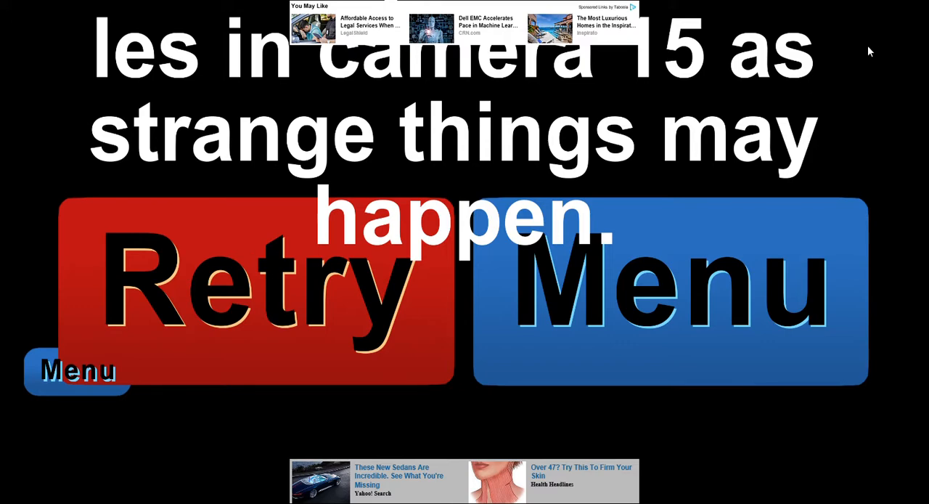
mouse_move(858, 67)
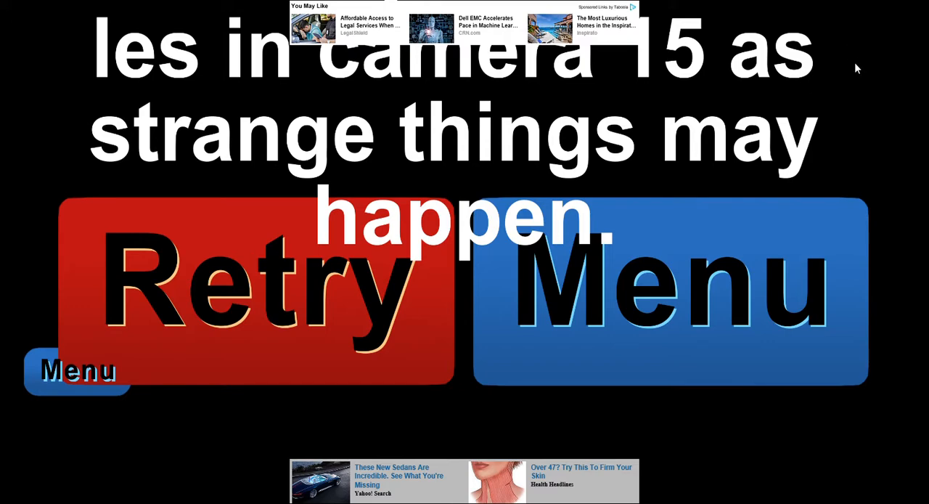
mouse_move(838, 50)
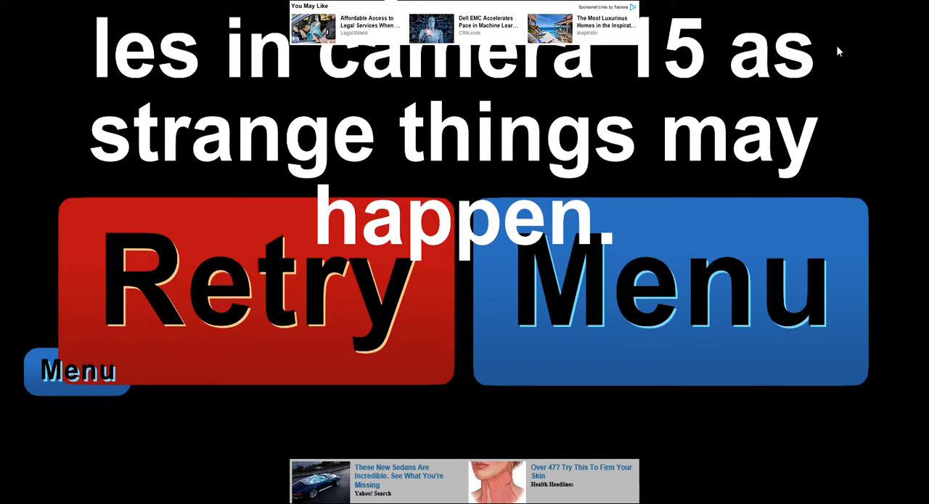
mouse_move(849, 53)
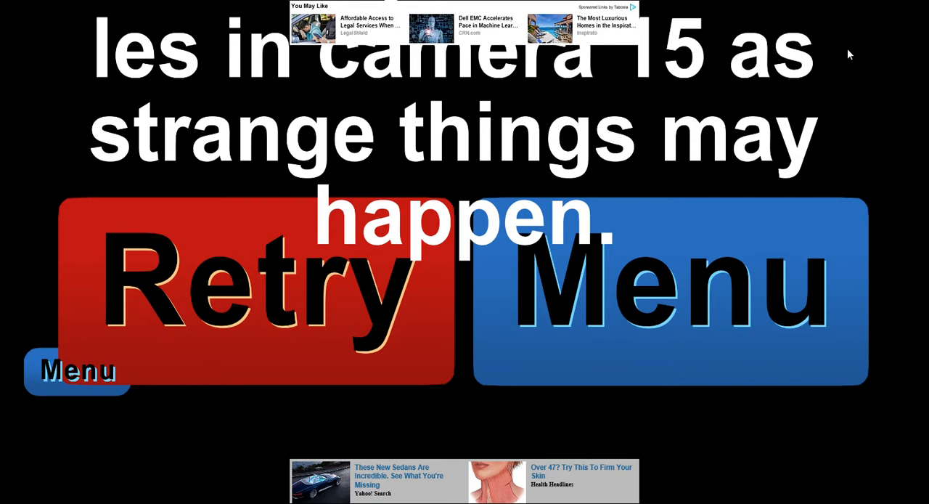